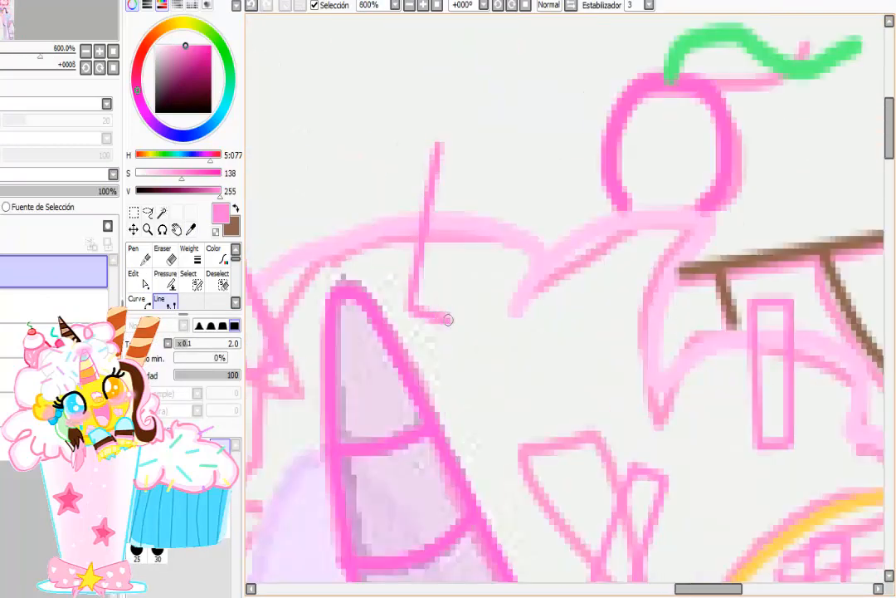
{"action": "scroll", "scroll_direction": "down", "scroll_amount": 3}
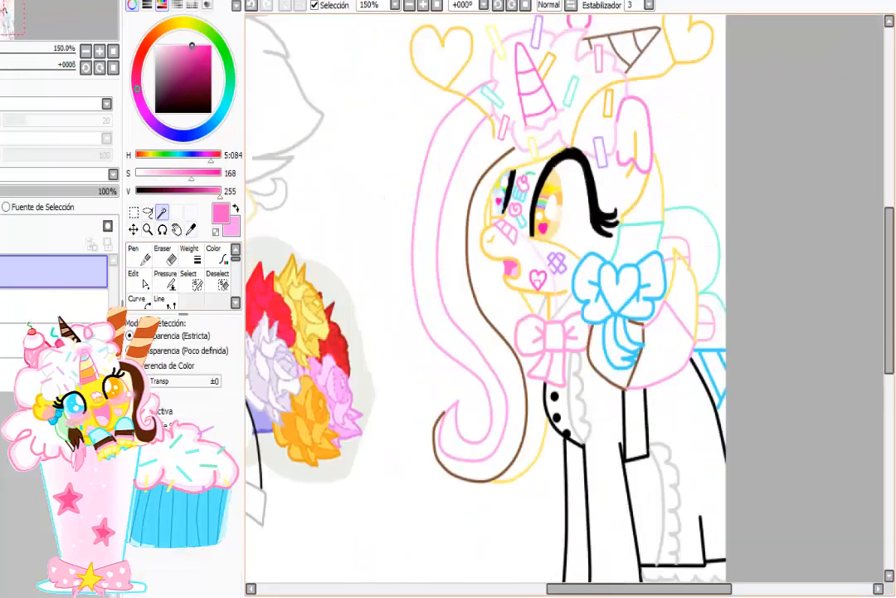
{"action": "scroll", "scroll_direction": "right", "scroll_amount": 3}
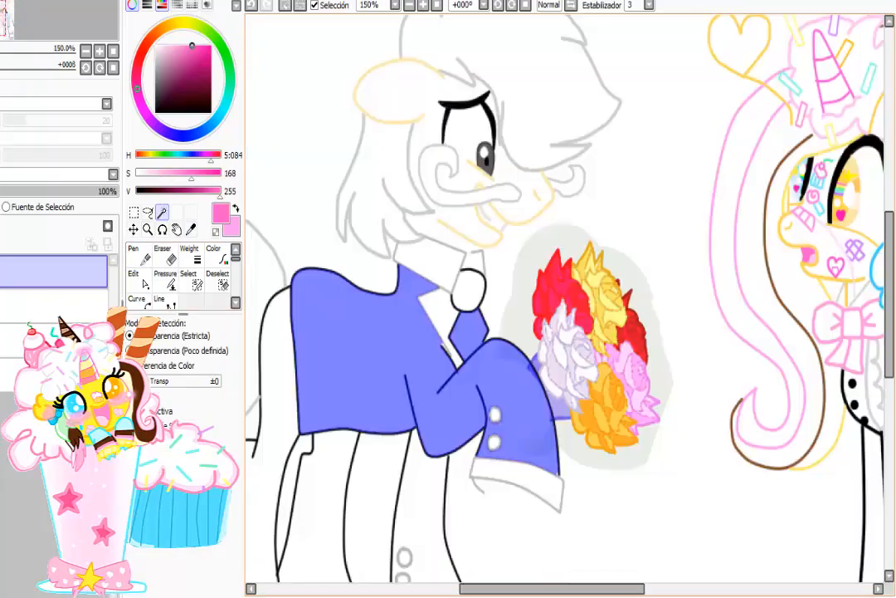